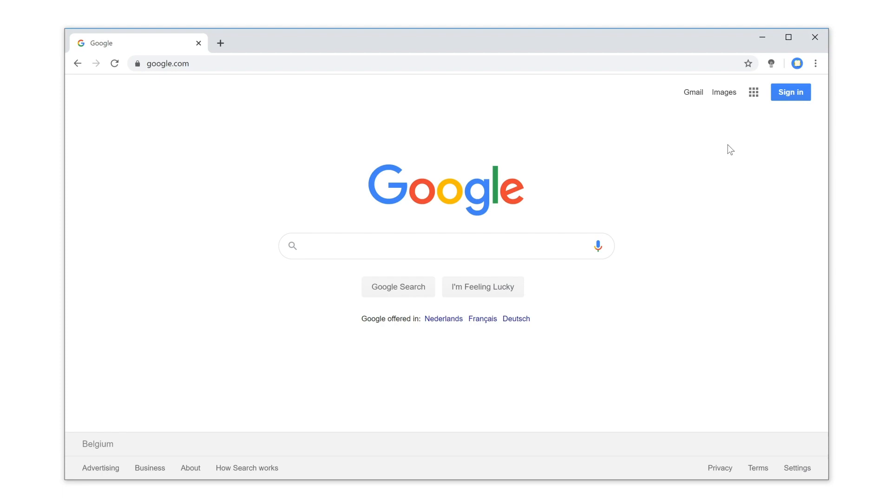
pyautogui.moveTo(772, 65)
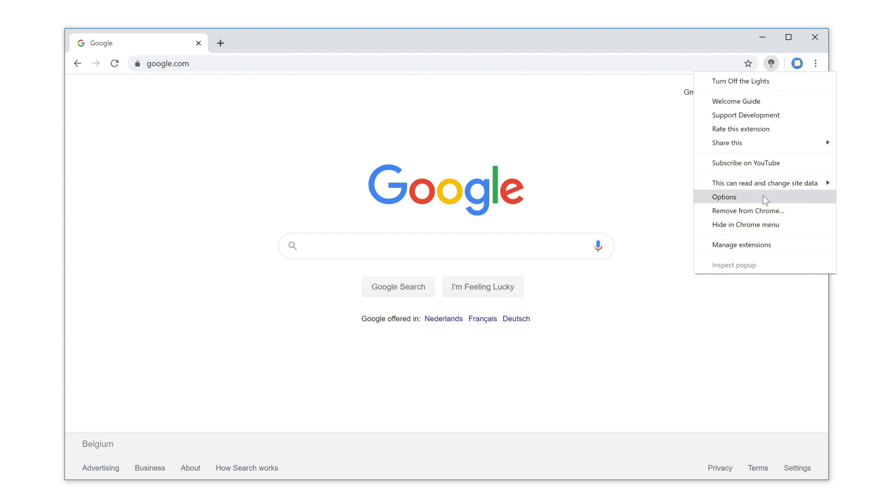
# Step: Open the Turn Off the Lights options page from the extension's toolbar menu
pyautogui.click(724, 197)
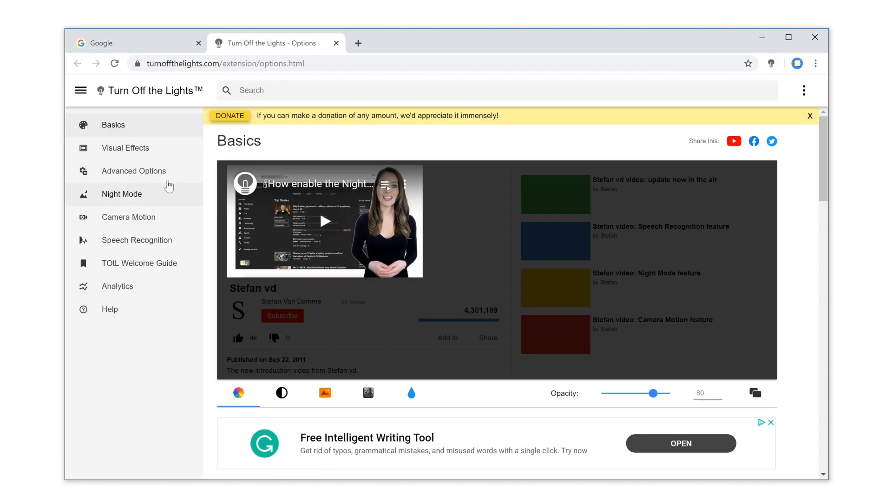
pyautogui.moveTo(163, 182)
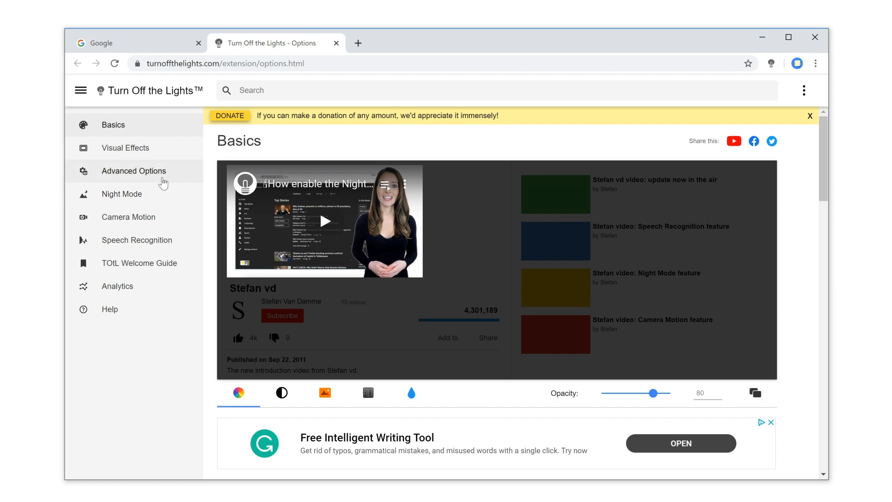
# Step: Under Advanced Options, tick the Context Menu checkbox for focusing an item
pyautogui.click(133, 171)
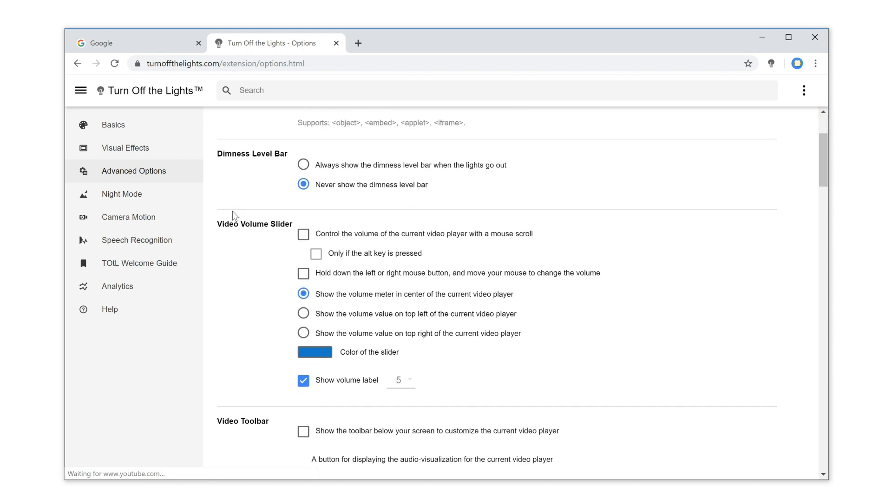
pyautogui.scroll(-3)
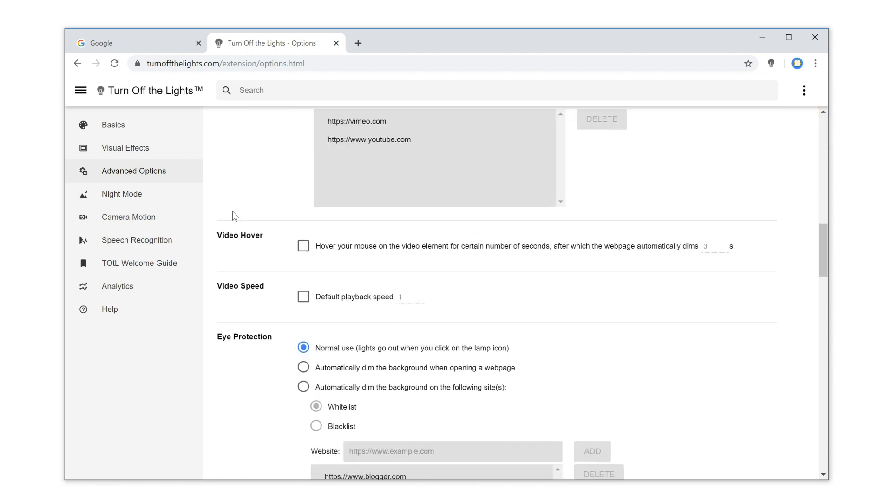
pyautogui.scroll(-3)
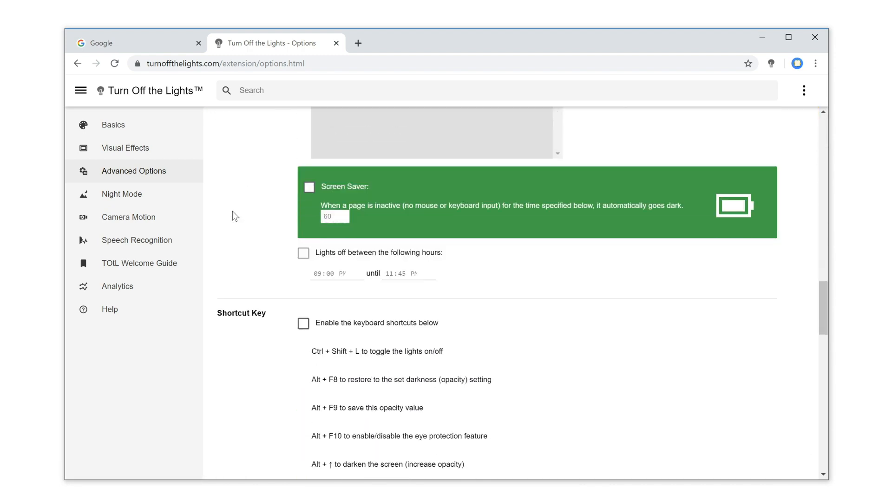
pyautogui.scroll(-3)
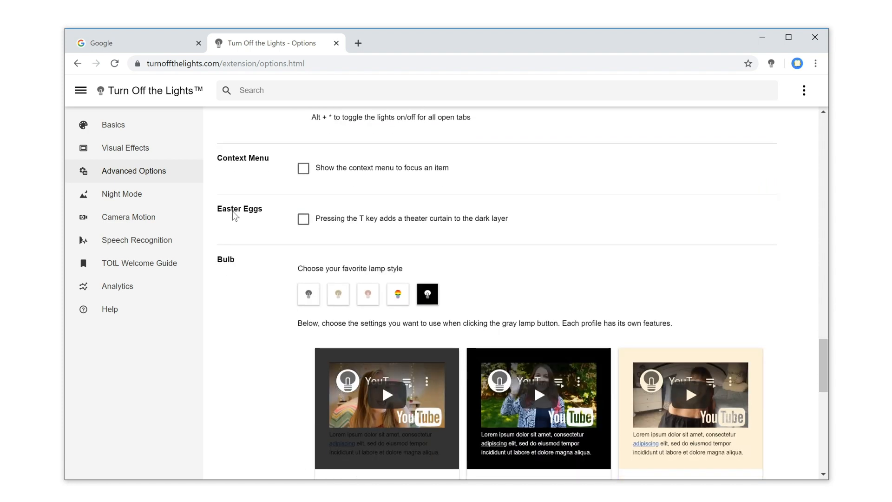
pyautogui.moveTo(303, 176)
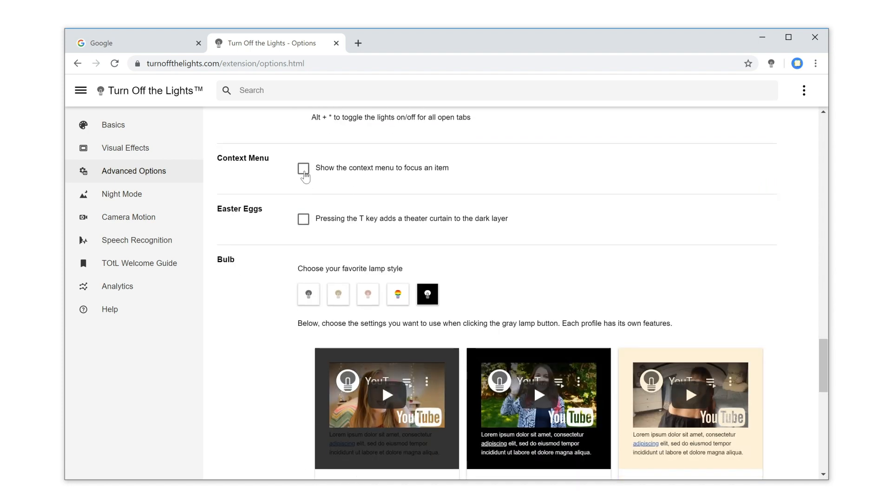
pyautogui.click(303, 168)
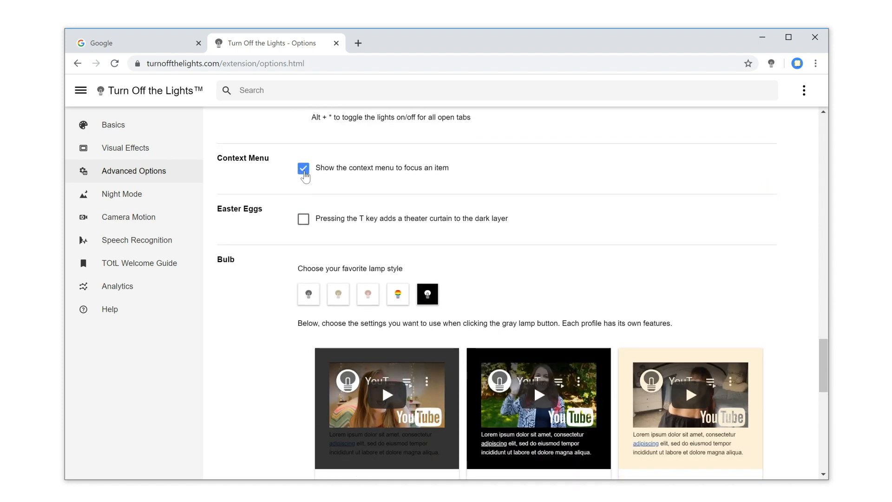
# Step: On the Google tab, choose 'Darken this page' from the right-click menu
pyautogui.click(131, 43)
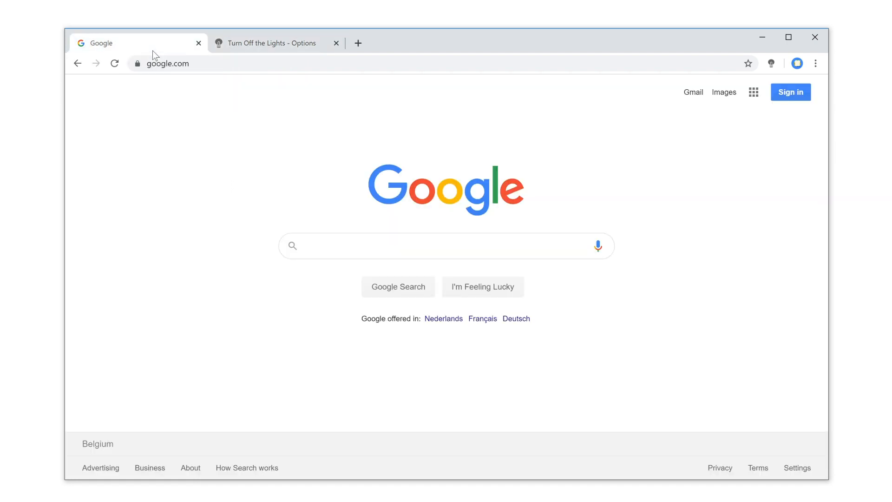
pyautogui.moveTo(172, 148)
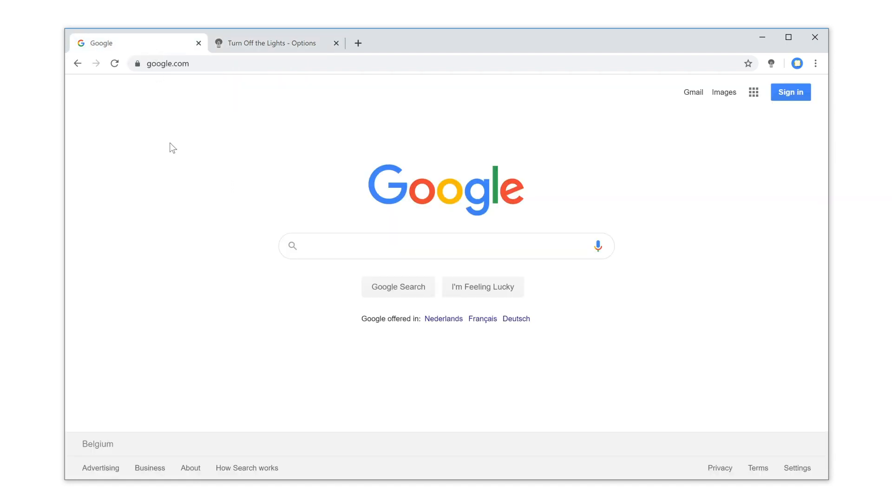
pyautogui.rightClick(173, 147)
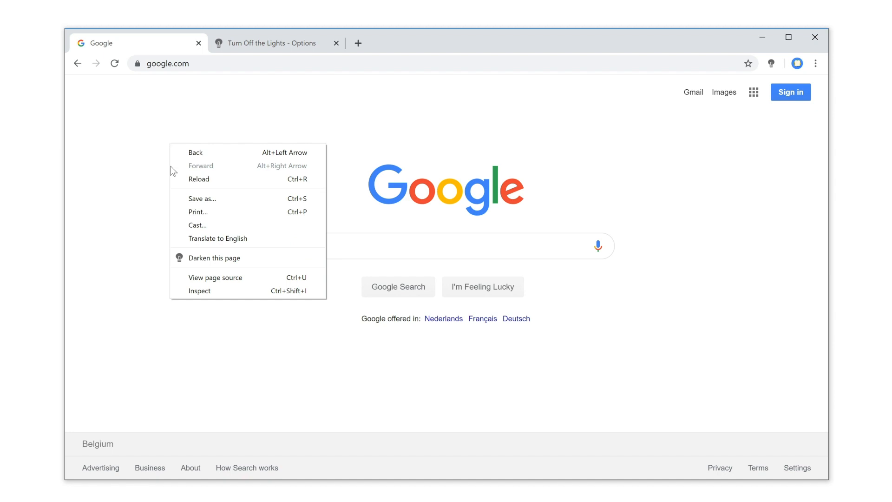
pyautogui.moveTo(253, 263)
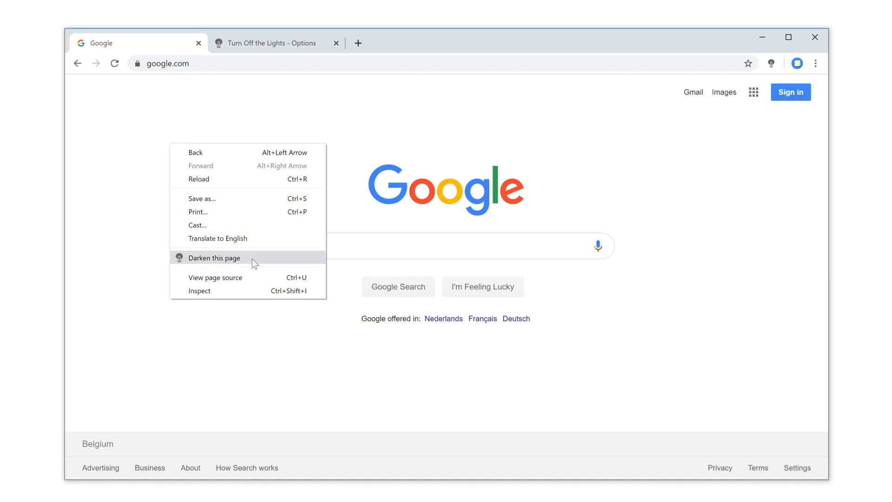
pyautogui.click(215, 258)
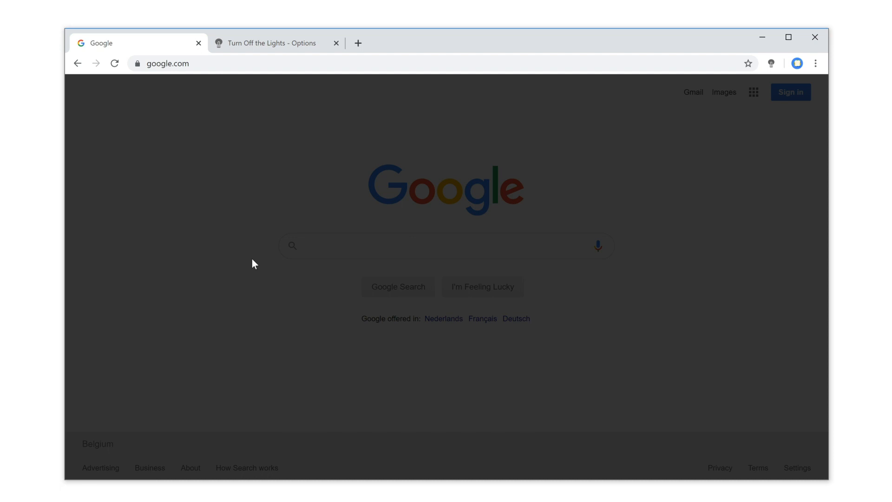